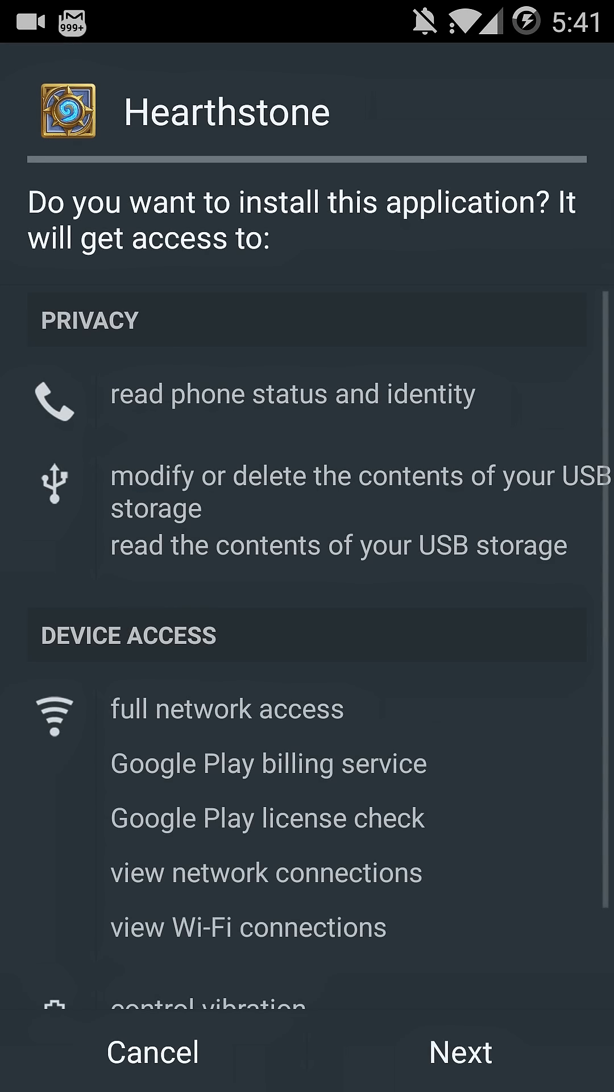
Step: Install the Hearthstone APK and wait for the App installed confirmation
{"action": "left_click", "coordinate": [459, 1050]}
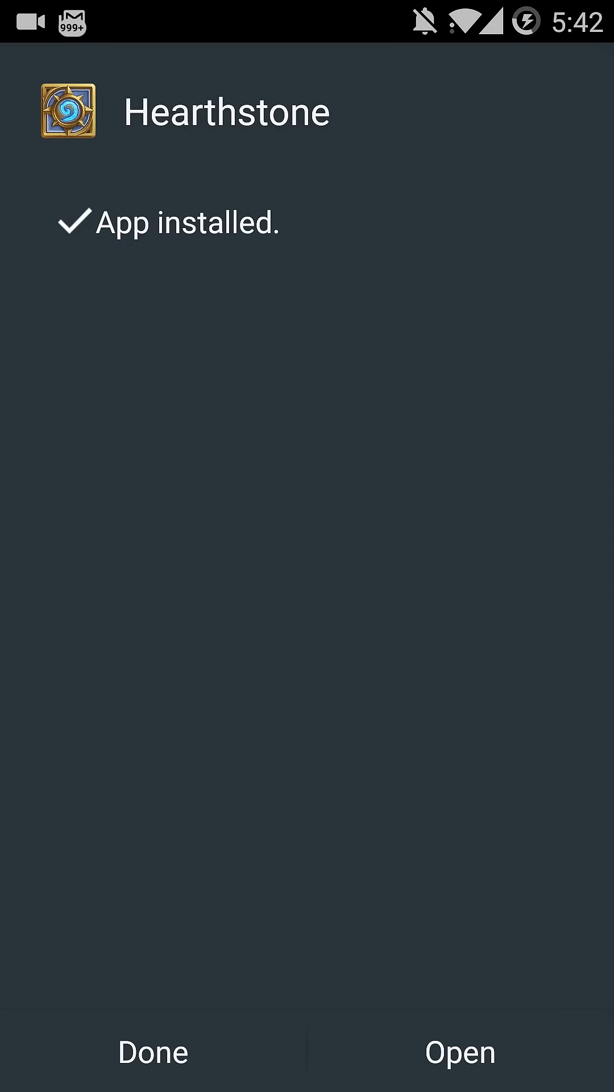
{"action": "left_click", "coordinate": [460, 1051]}
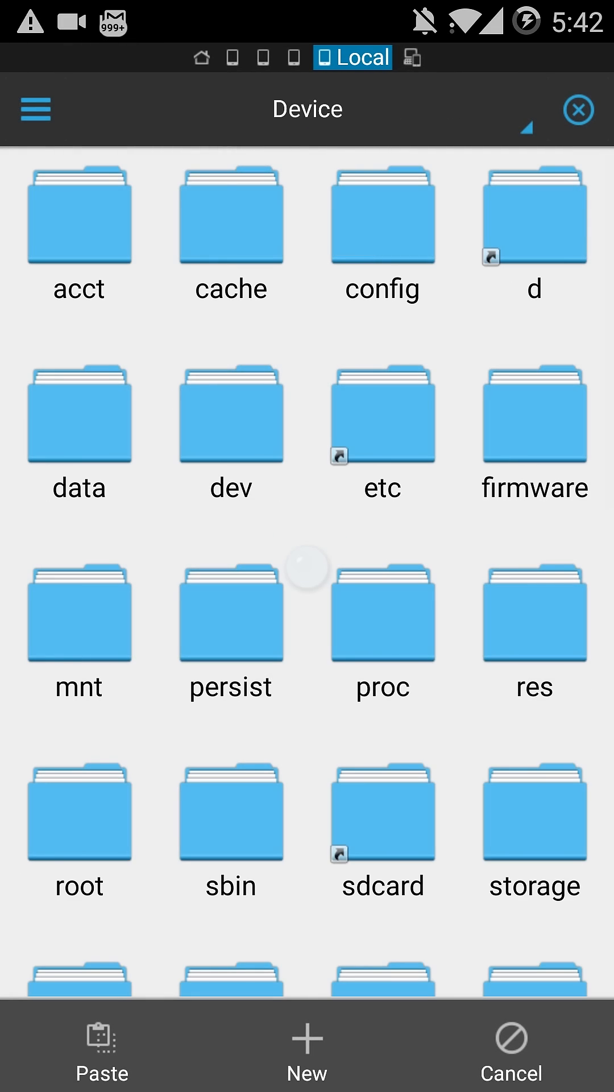
Step: Launch Hearthstone from the app drawer and reach the Blizzard loading screen
{"action": "scroll", "scroll_direction": "down", "scroll_amount": 3}
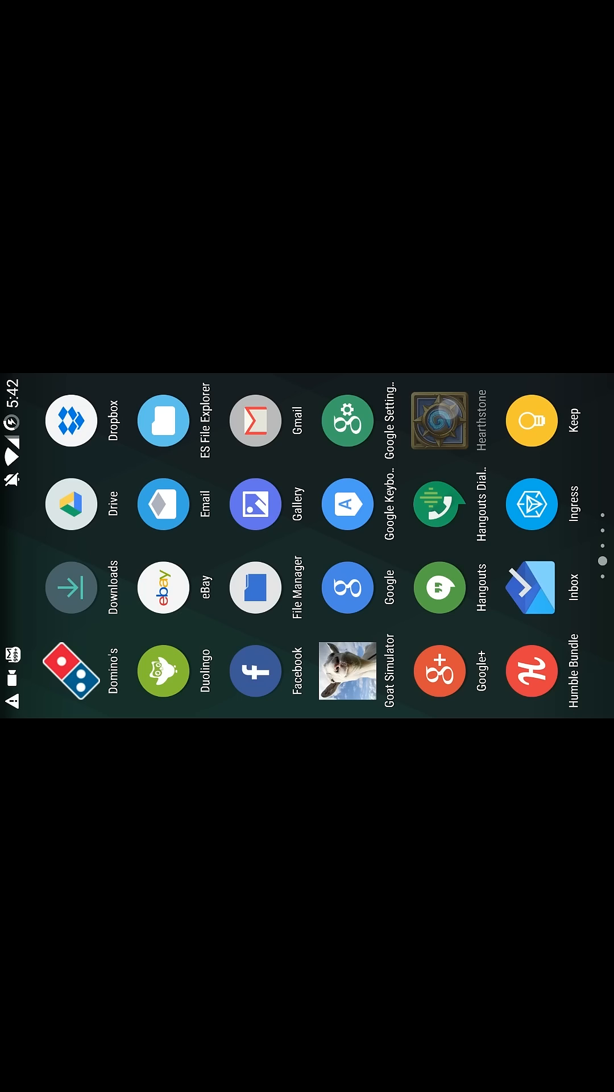
{"action": "left_click", "coordinate": [438, 420]}
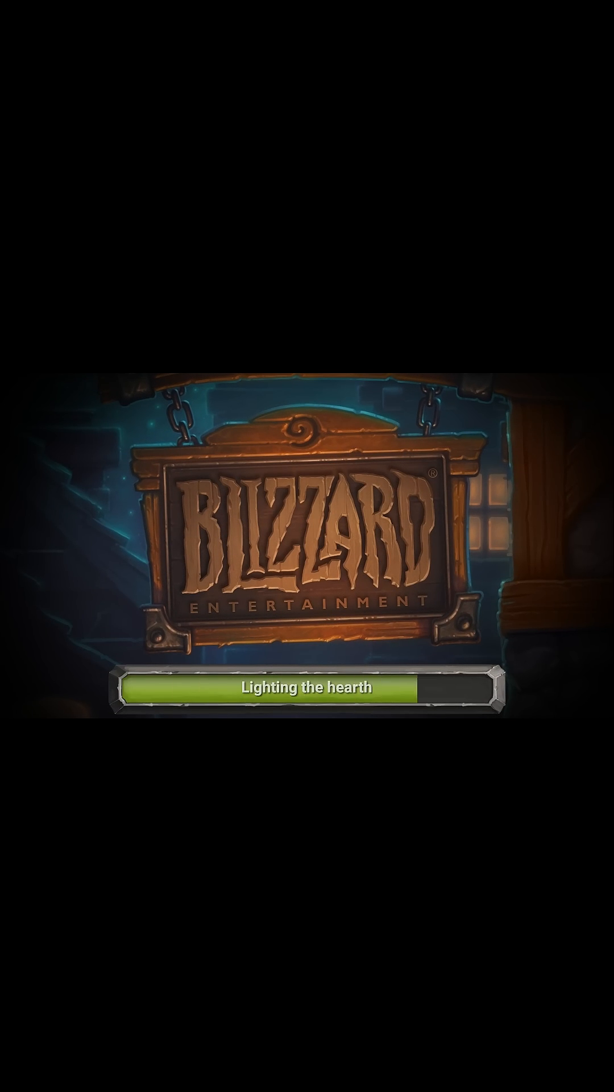